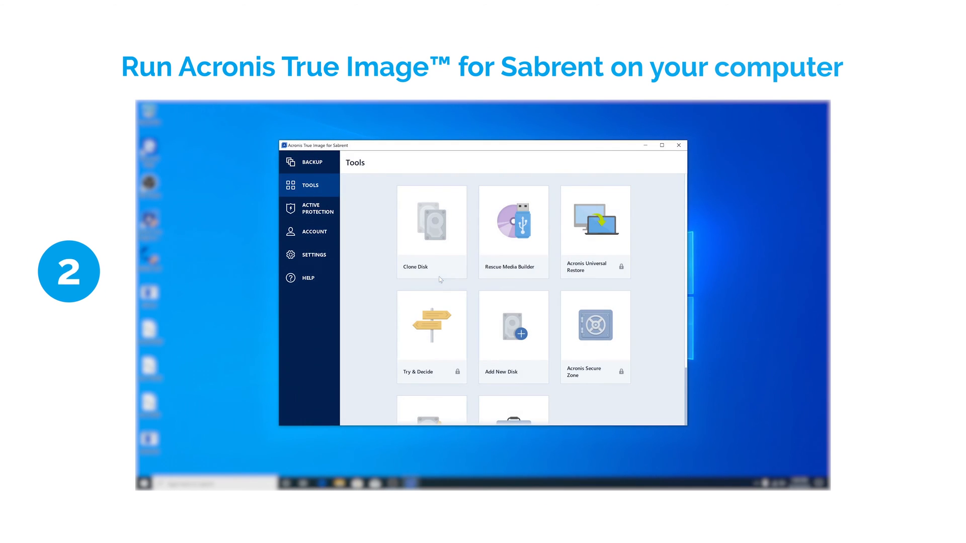
Launch Clone Disk in Automatic mode and pick the 476.9 GB Disk 1 as source.
click(431, 220)
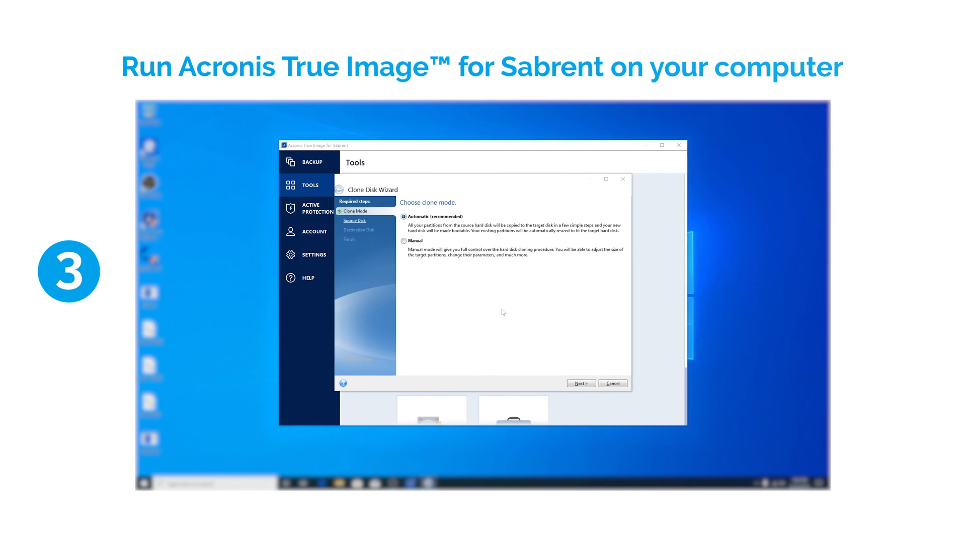
click(580, 384)
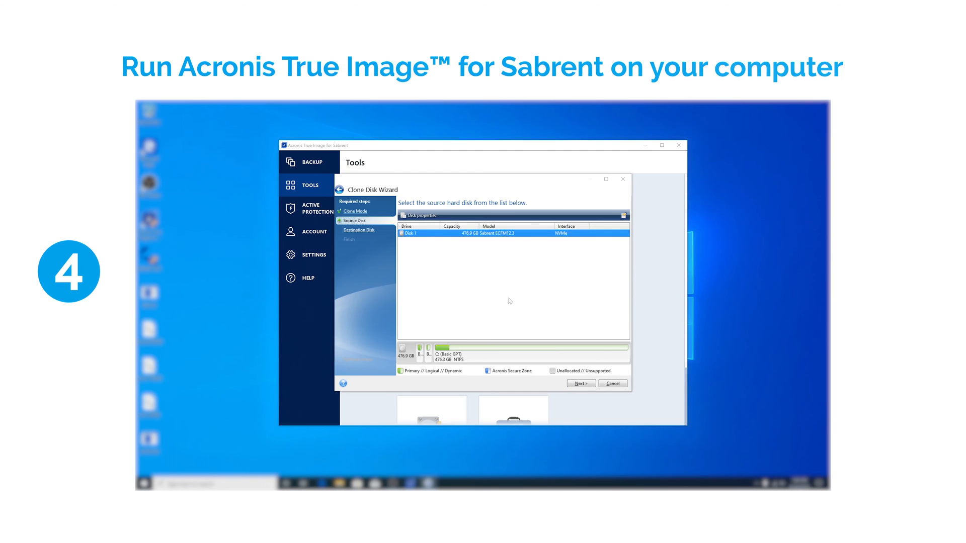
click(579, 383)
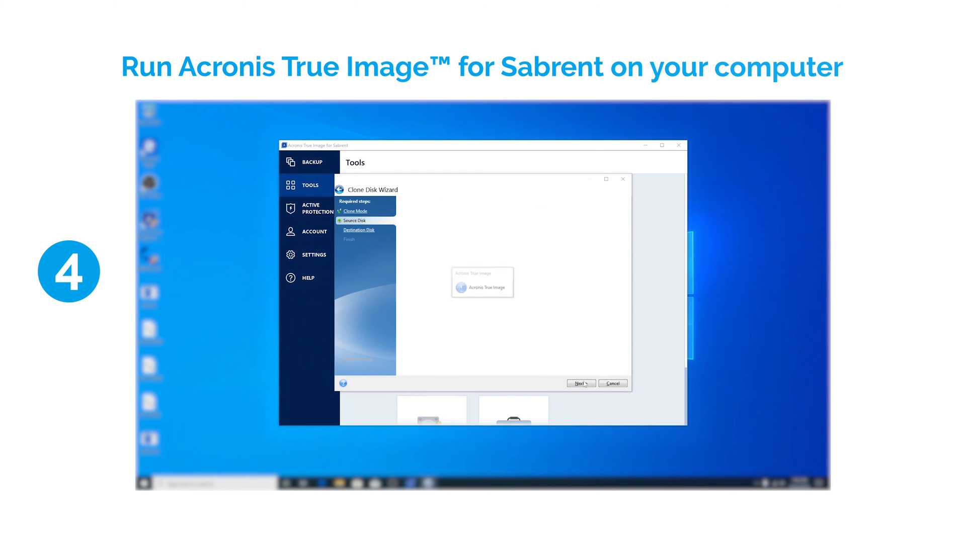
click(579, 383)
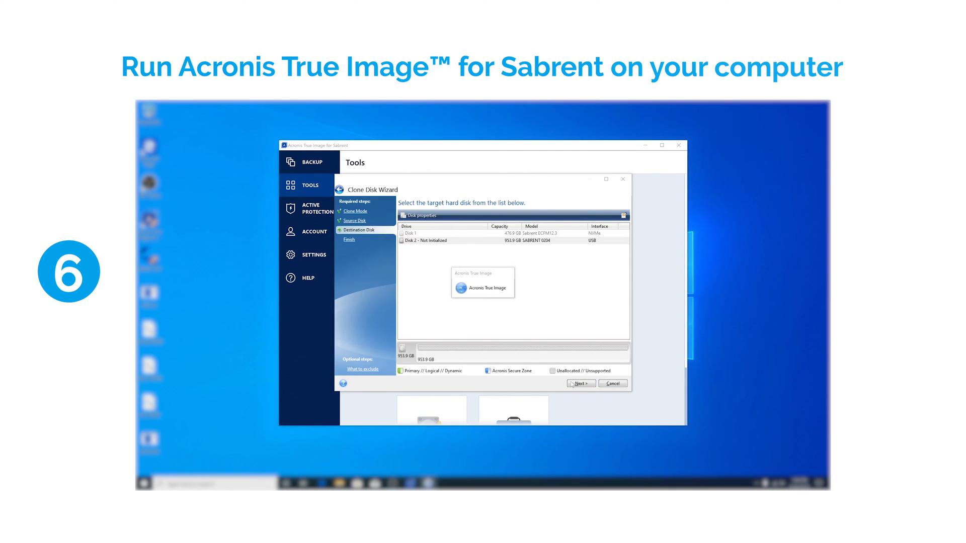
Choose the 953.9 GB SABRENT Disk 2 as the destination and proceed with cloning.
click(578, 383)
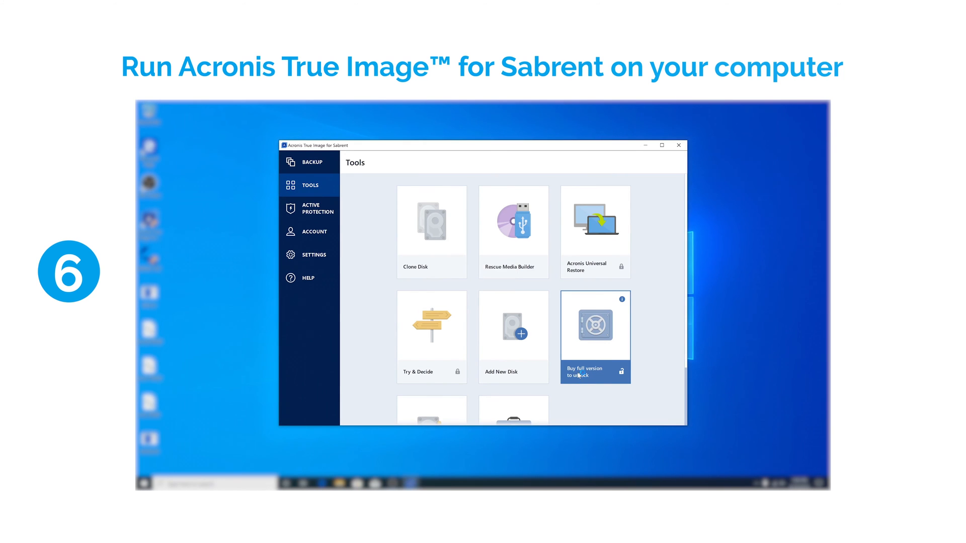
Dismiss the 'The disk was successfully cloned' message with OK.
click(430, 219)
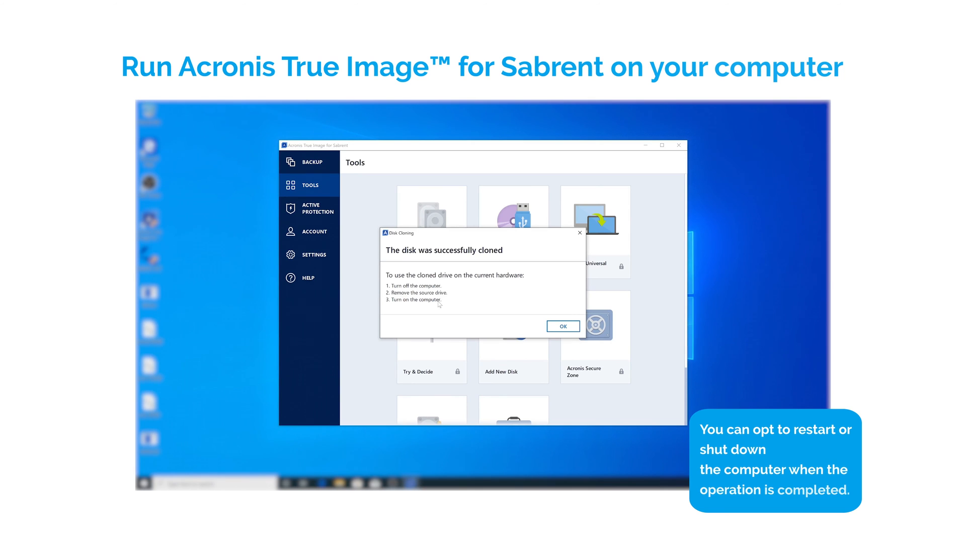
click(561, 326)
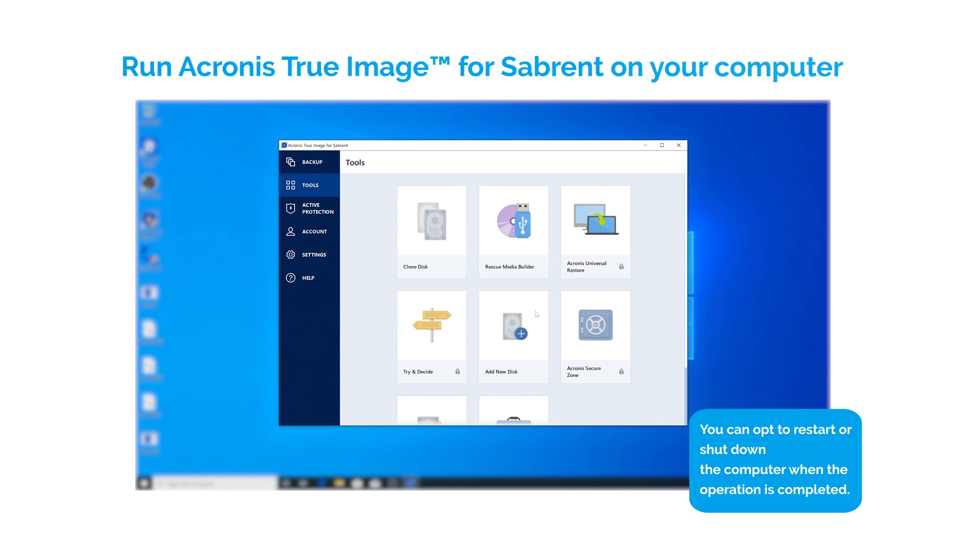